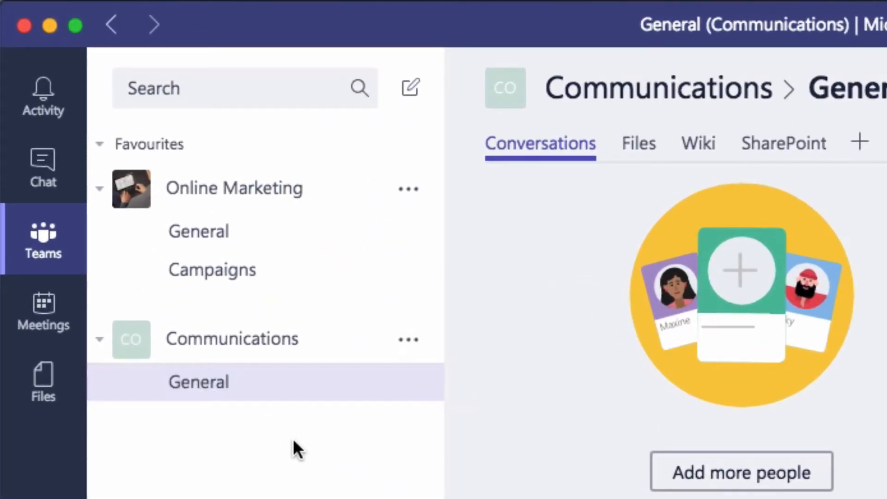
{"action": "mouse_move", "coordinate": [332, 429]}
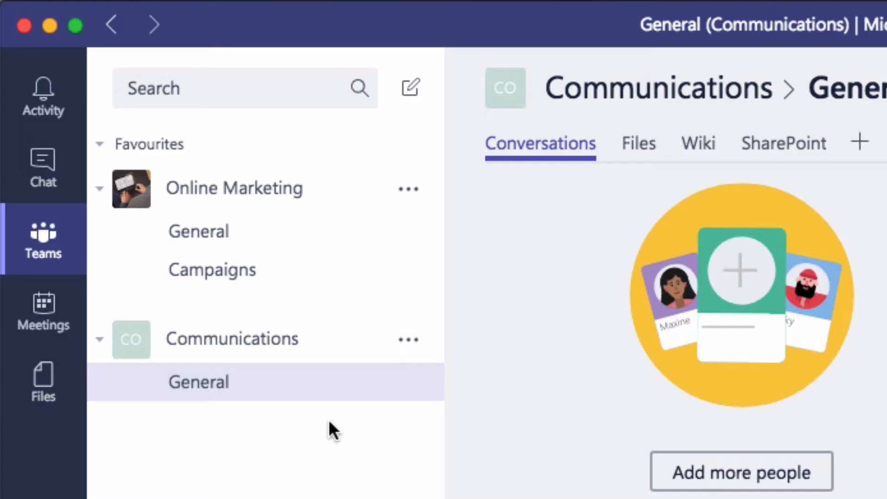
{"action": "mouse_move", "coordinate": [408, 339]}
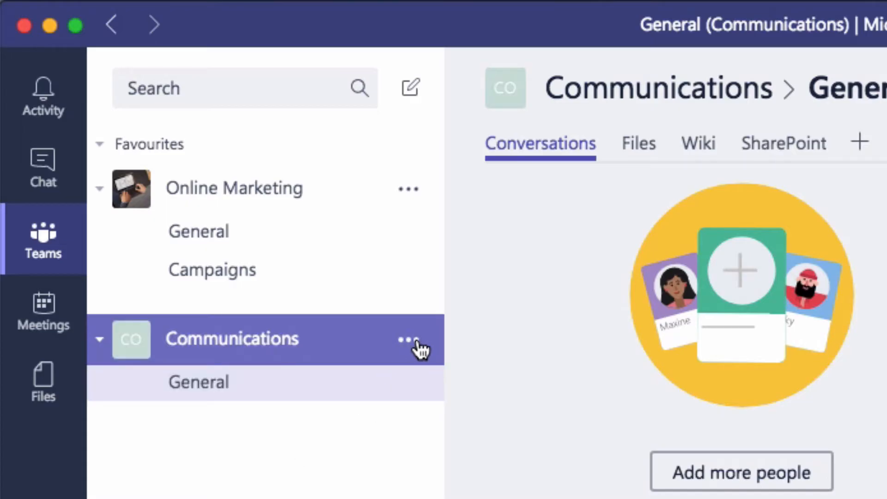
Begin adding a new channel from the Communications team's more-options menu.
{"action": "left_click", "coordinate": [406, 340]}
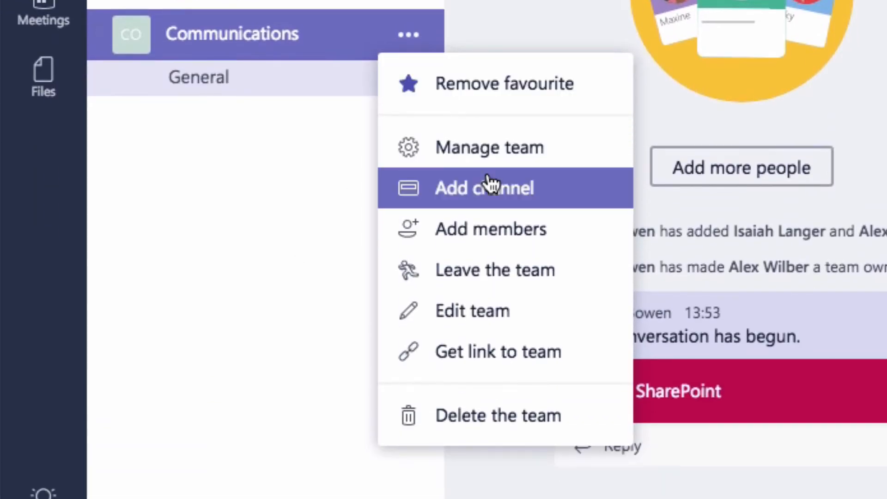
{"action": "left_click", "coordinate": [484, 187]}
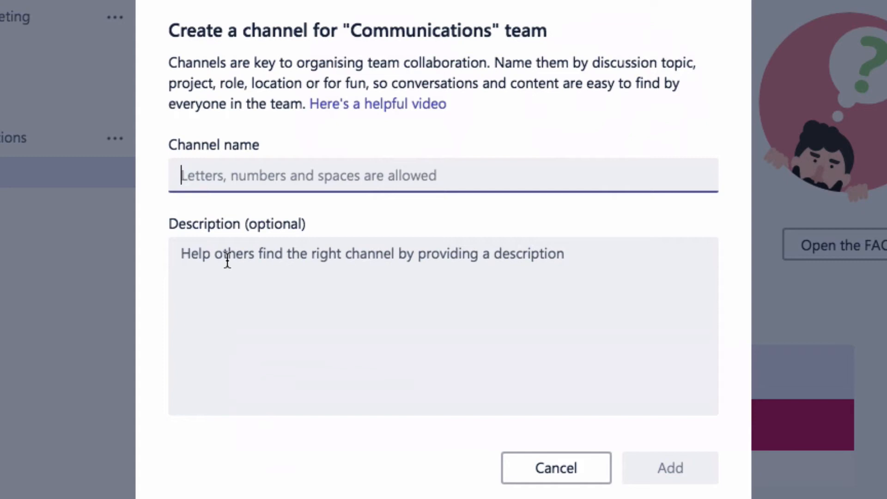
Name the new channel 'Training' and add it to the Communications team.
{"action": "type", "text": "Training"}
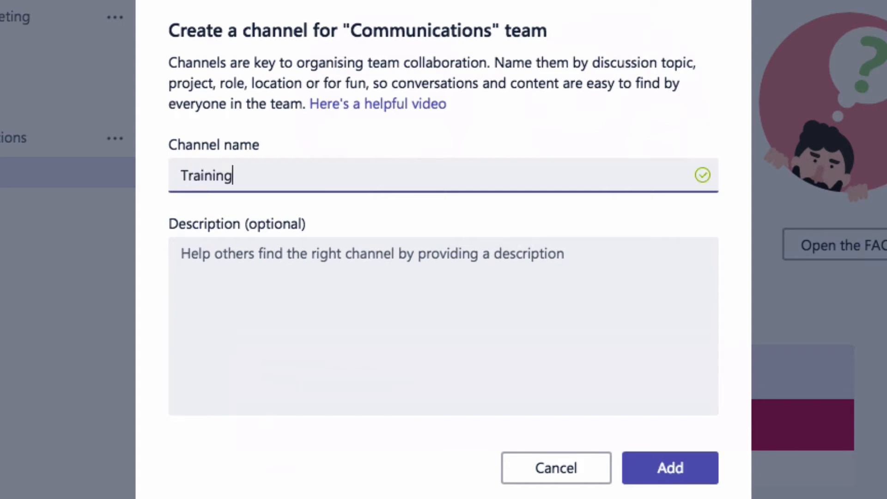
{"action": "left_click", "coordinate": [670, 468]}
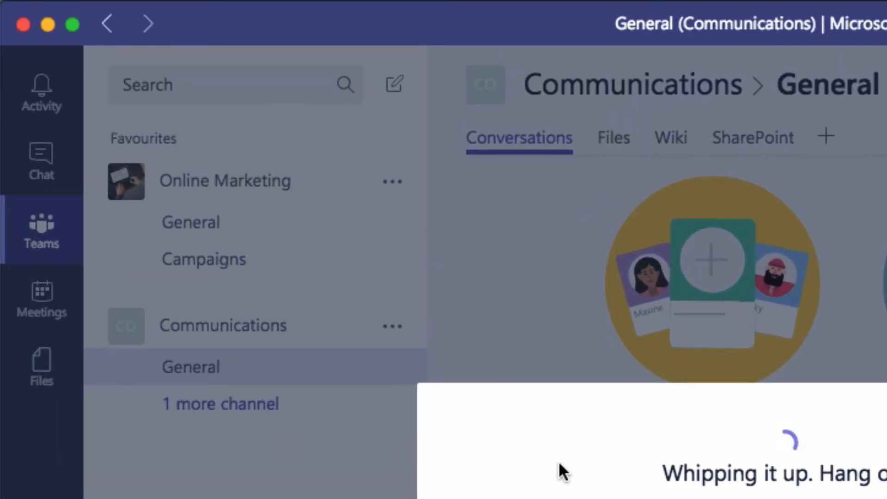
Enter the new Training channel and bring up the gallery of apps addable as tabs.
{"action": "left_click", "coordinate": [220, 404]}
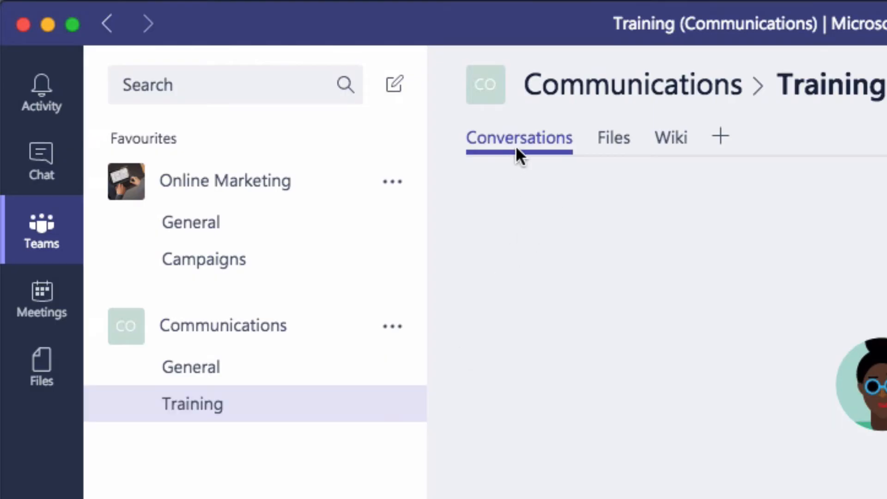
{"action": "mouse_move", "coordinate": [685, 161]}
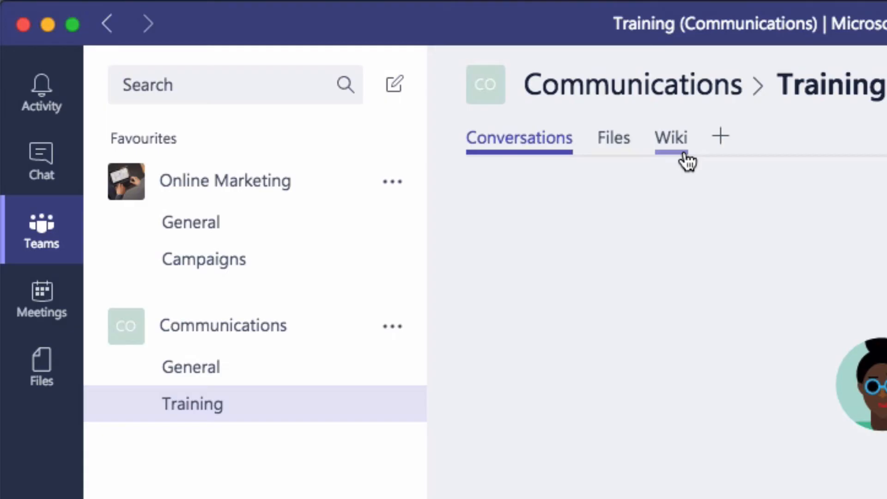
{"action": "left_click", "coordinate": [720, 137]}
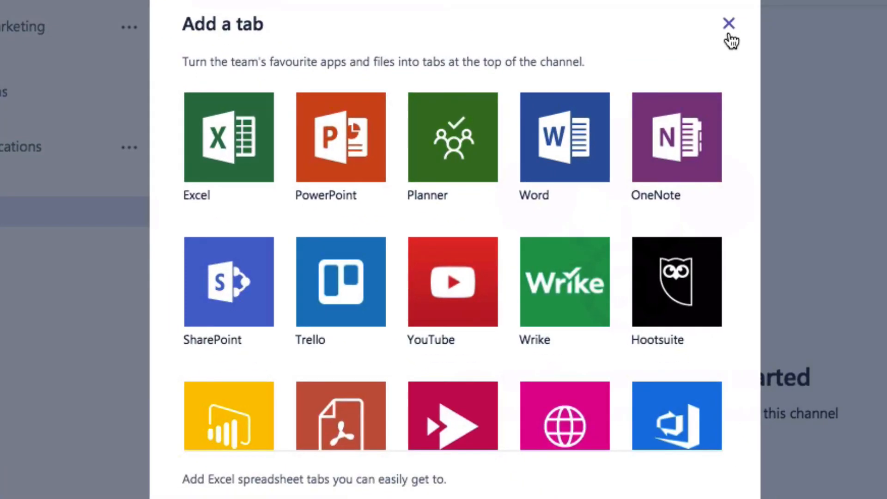
Dismiss the Add a tab gallery, leaving the Training channel's conversation view with no tab added.
{"action": "left_click", "coordinate": [729, 24]}
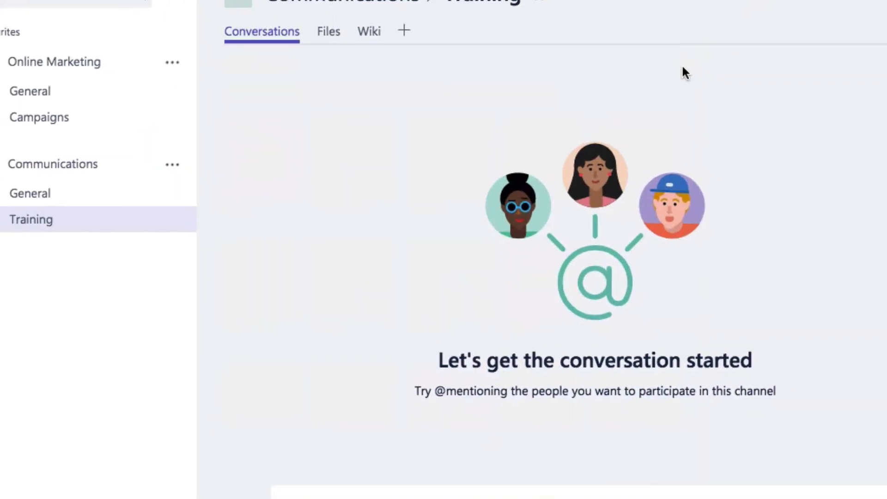